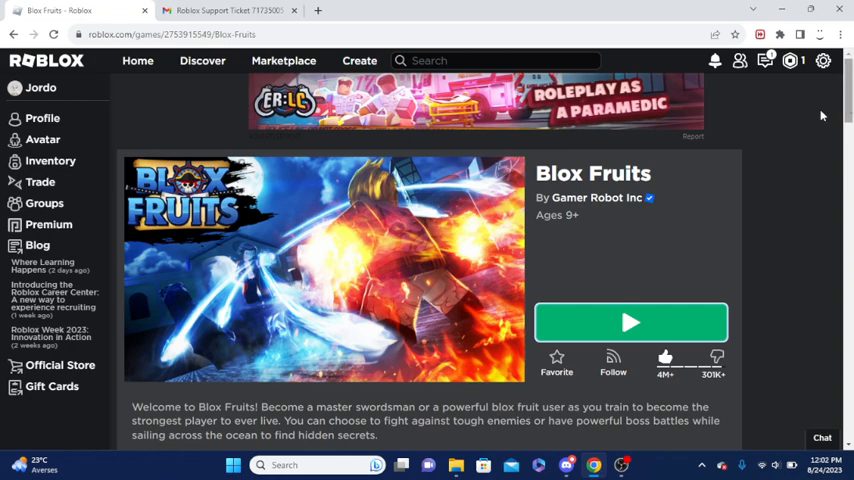
scroll(down, 3)
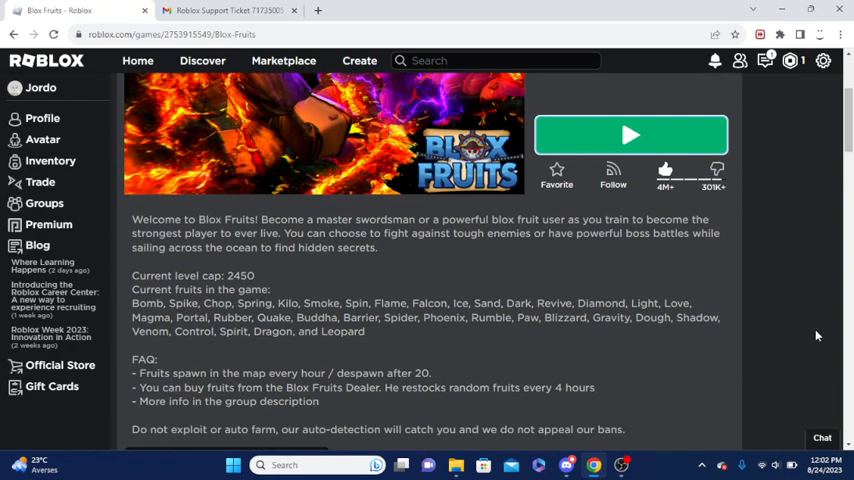
scroll(down, 3)
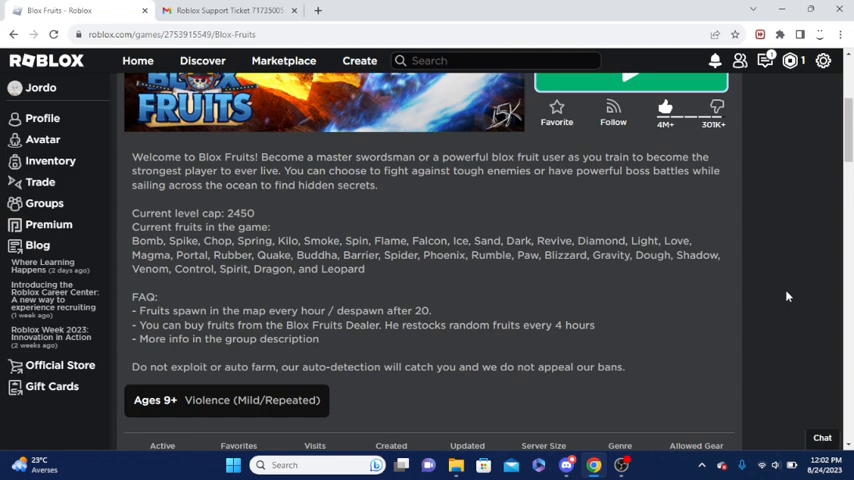
scroll(down, 3)
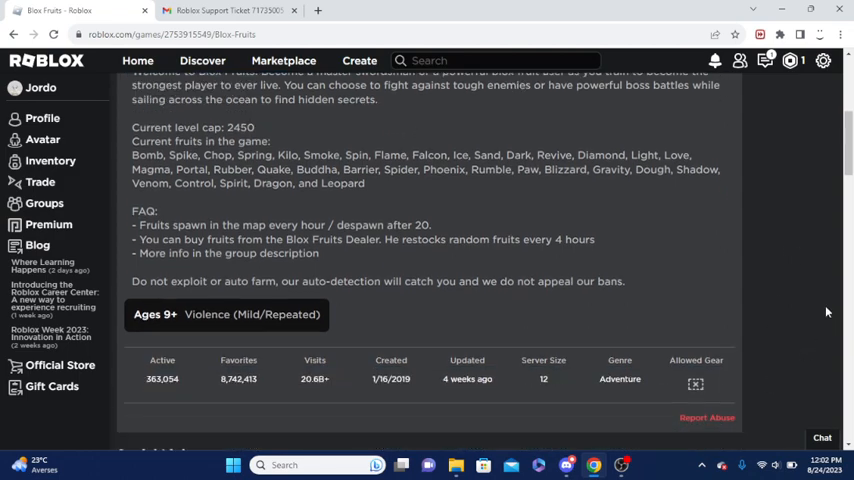
scroll(down, 3)
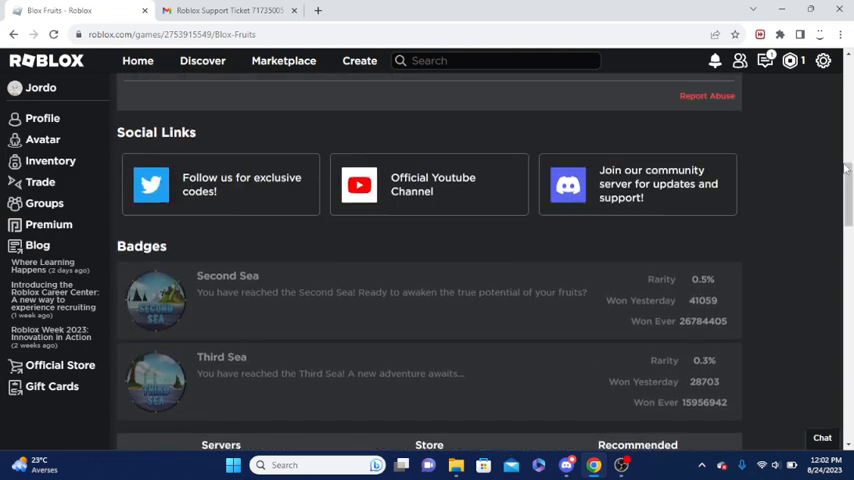
scroll(up, 3)
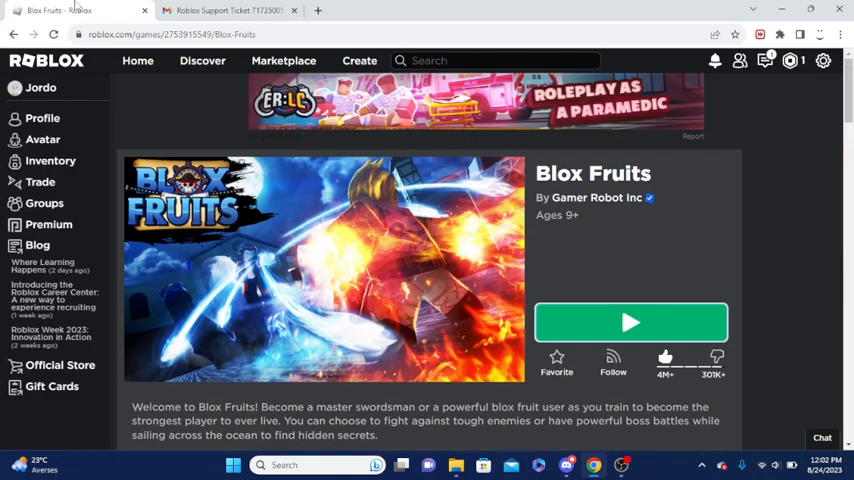
click(220, 10)
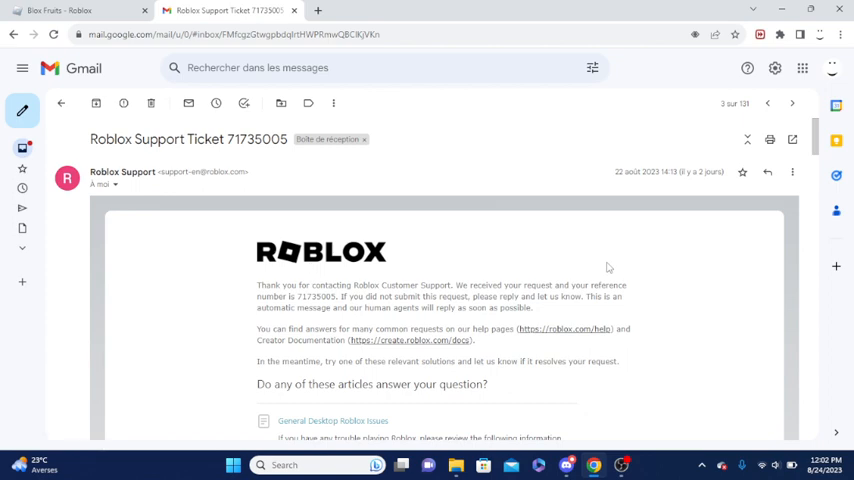
scroll(down, 3)
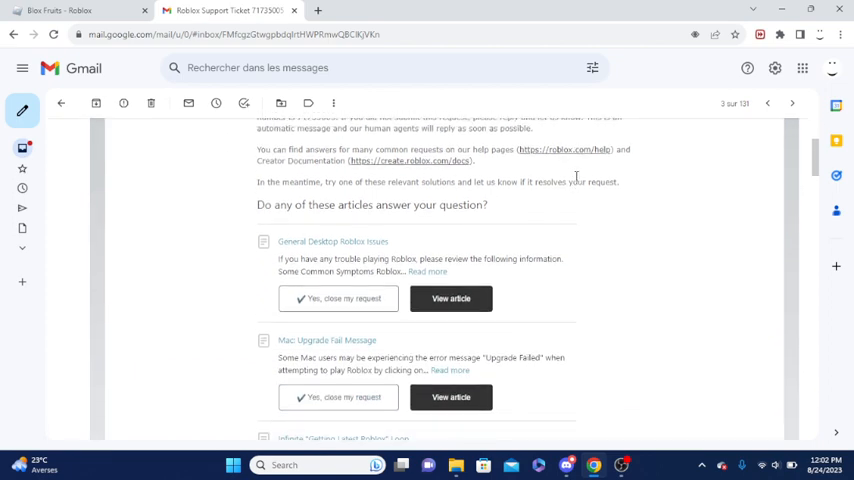
scroll(up, 3)
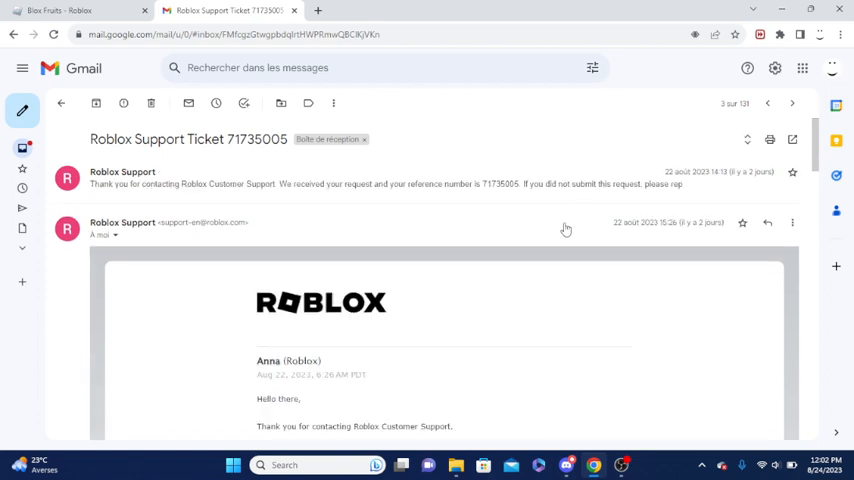
Read through Anna's troubleshooting reply, briefly highlighting its opening lines.
scroll(down, 3)
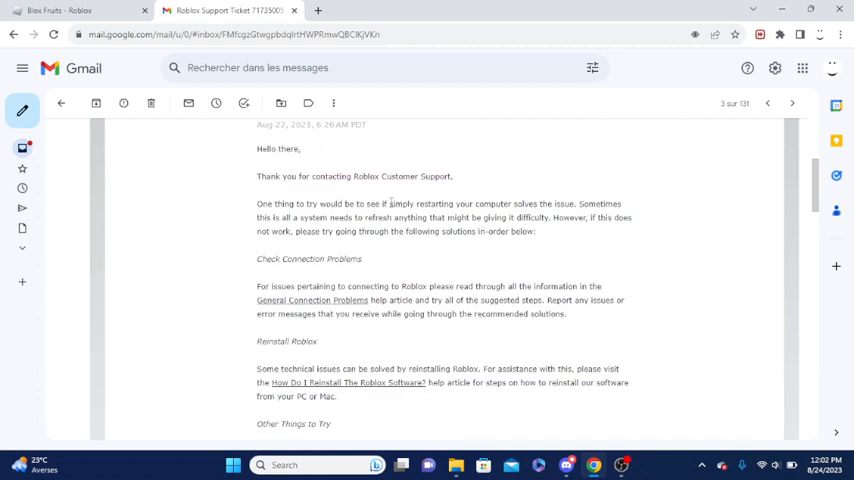
scroll(down, 3)
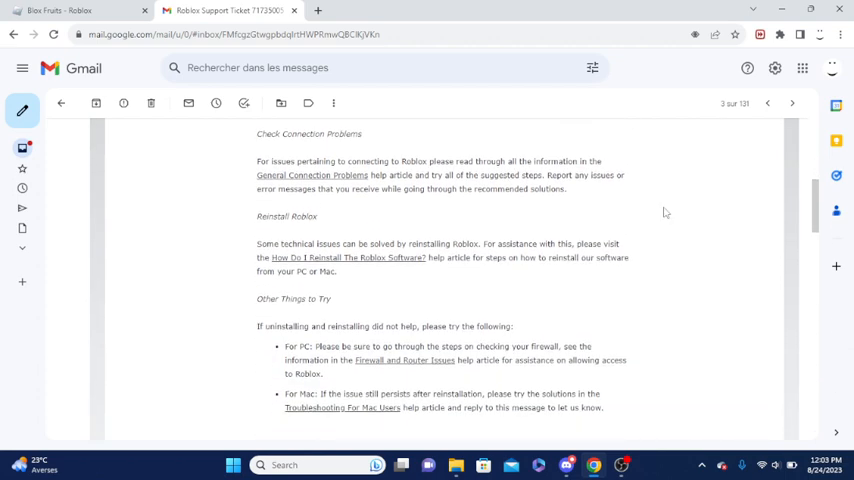
scroll(down, 3)
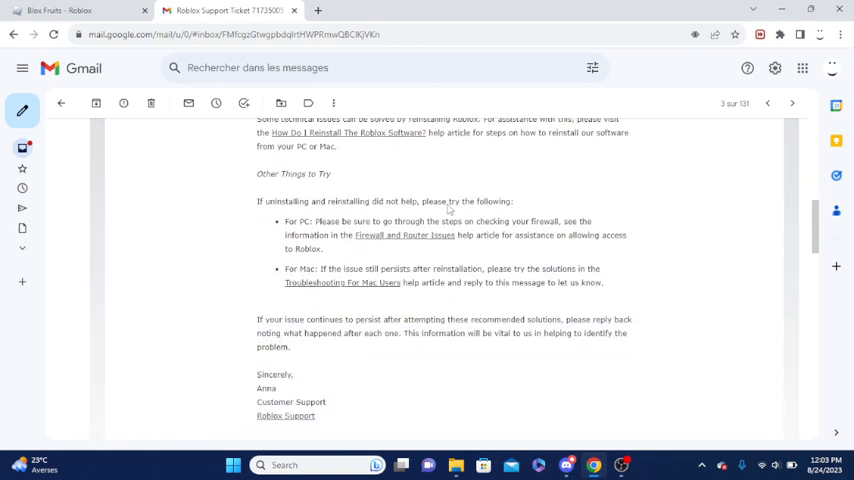
scroll(up, 3)
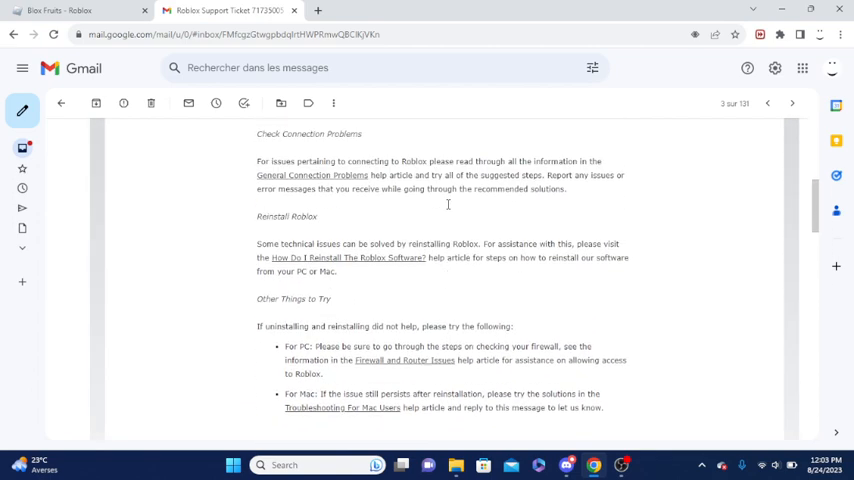
scroll(up, 3)
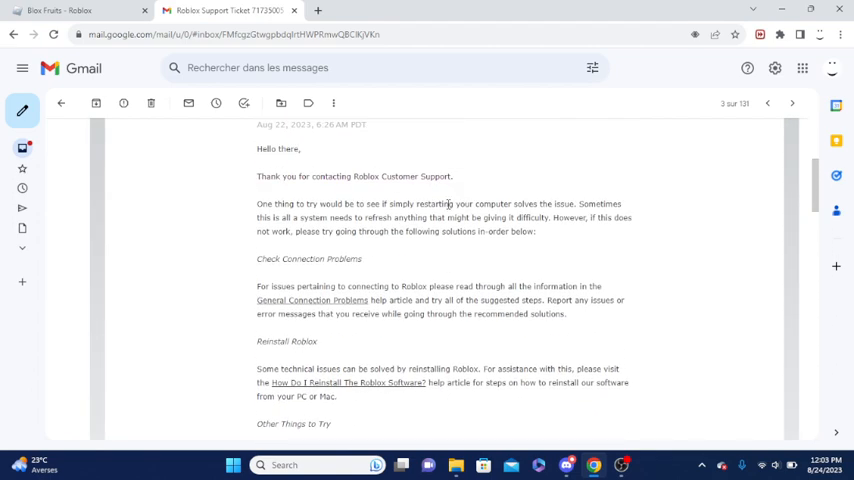
drag(256, 124, 602, 204)
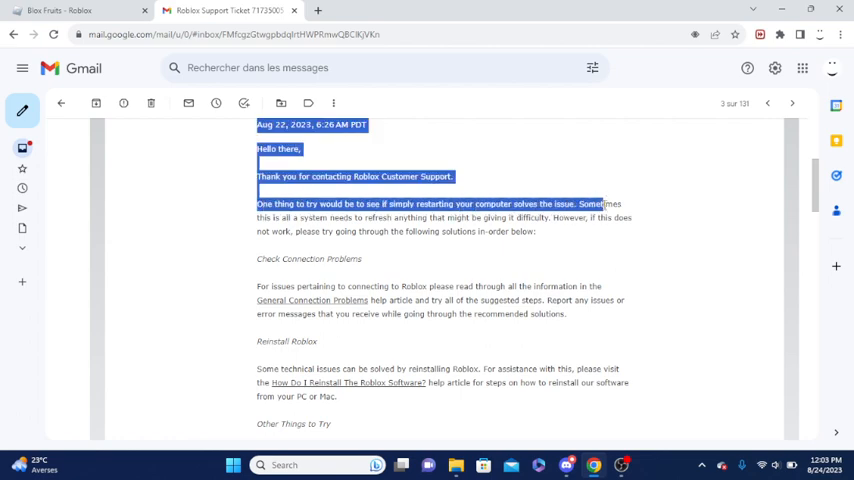
click(270, 260)
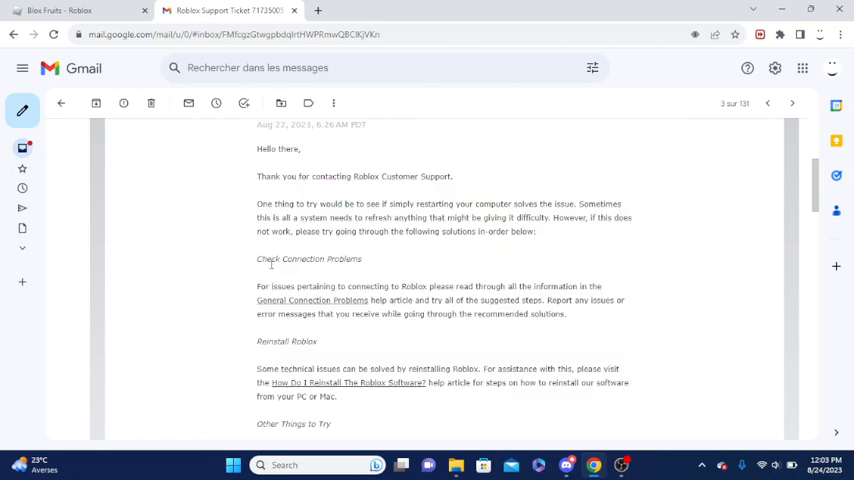
Move down to the follow-up message describing the 32-bit version problem.
scroll(down, 3)
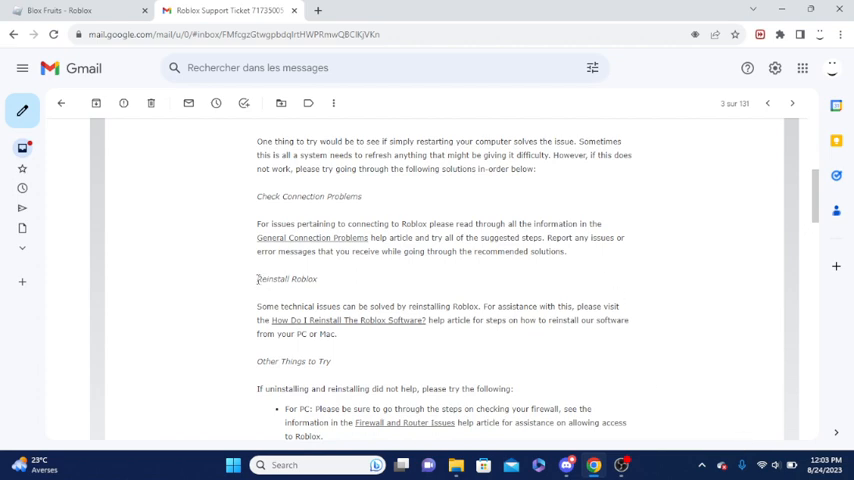
scroll(down, 3)
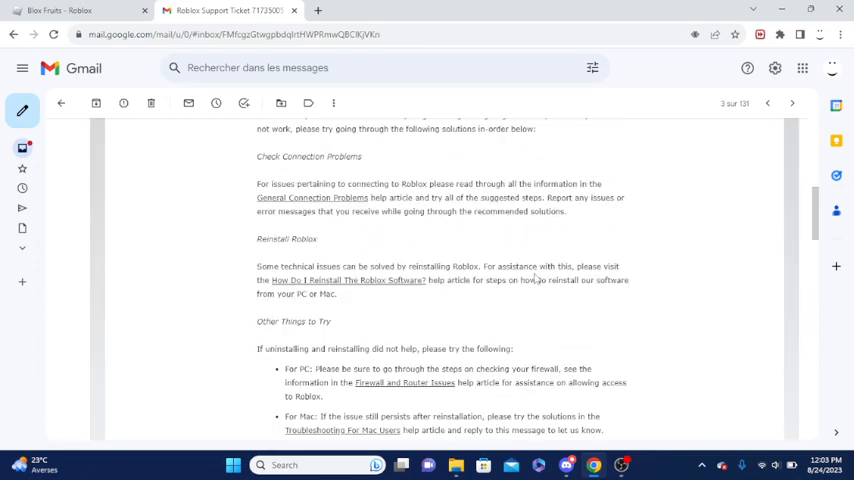
scroll(down, 3)
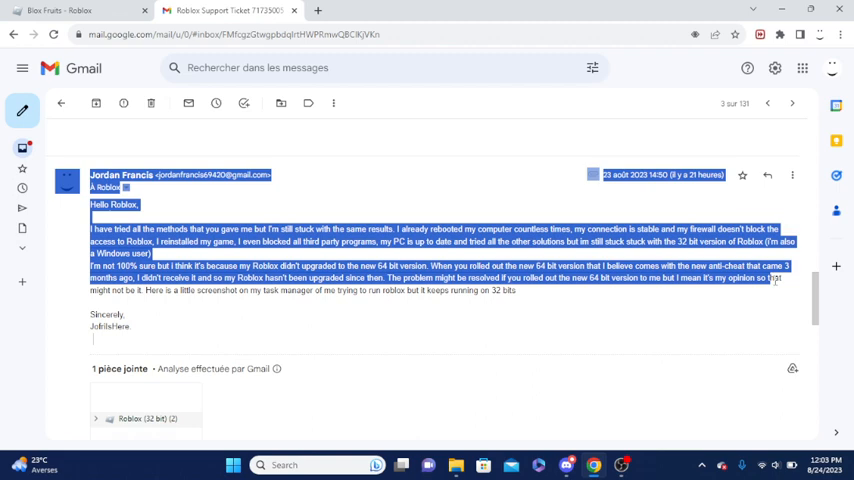
Read Beatrix's reply that 32-bit Windows 7/8 is no longer supported.
scroll(down, 3)
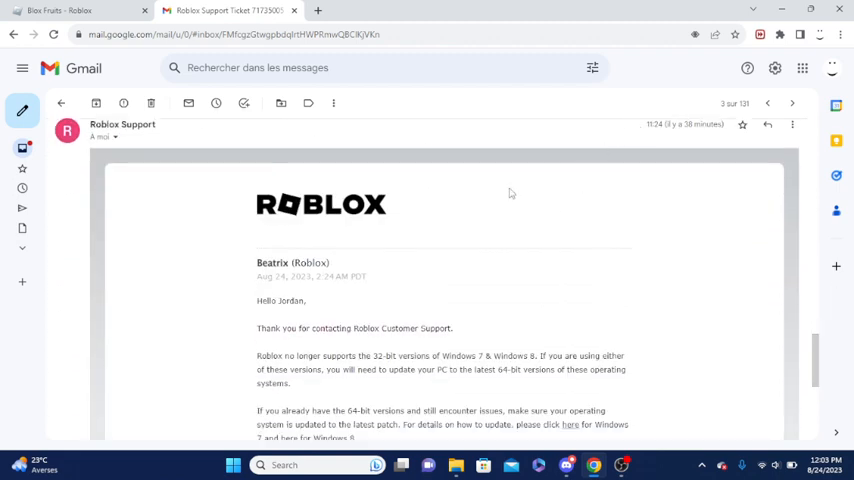
scroll(down, 3)
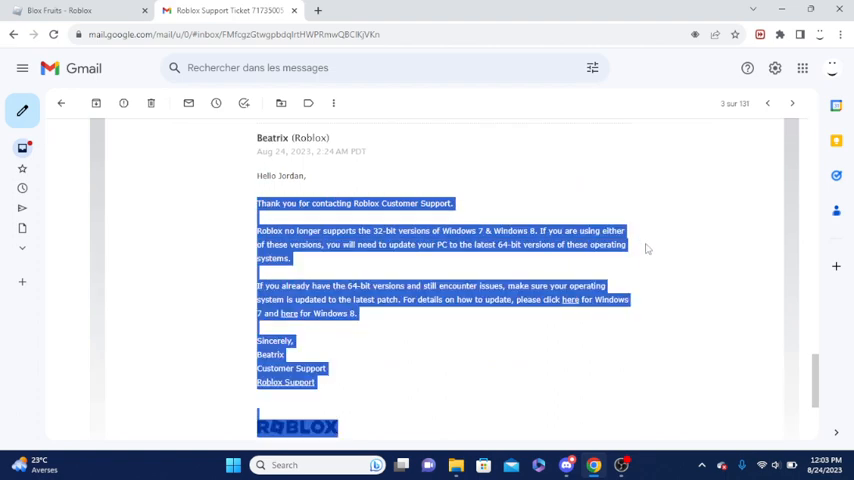
click(652, 256)
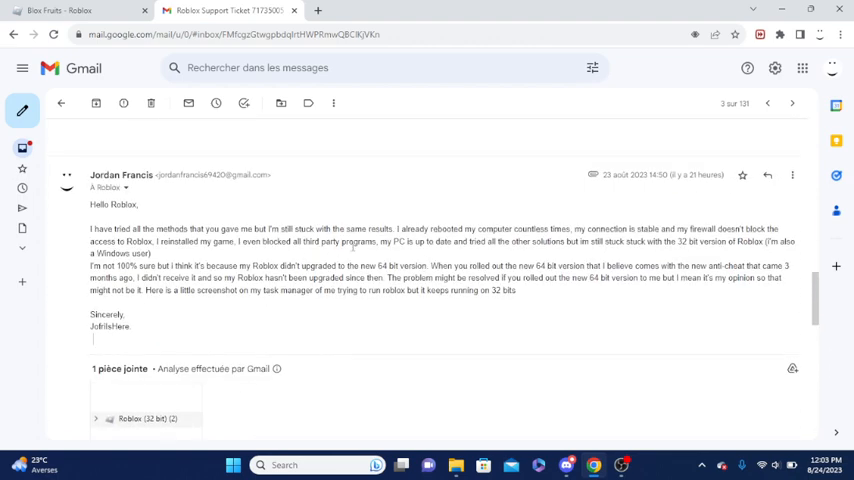
scroll(down, 3)
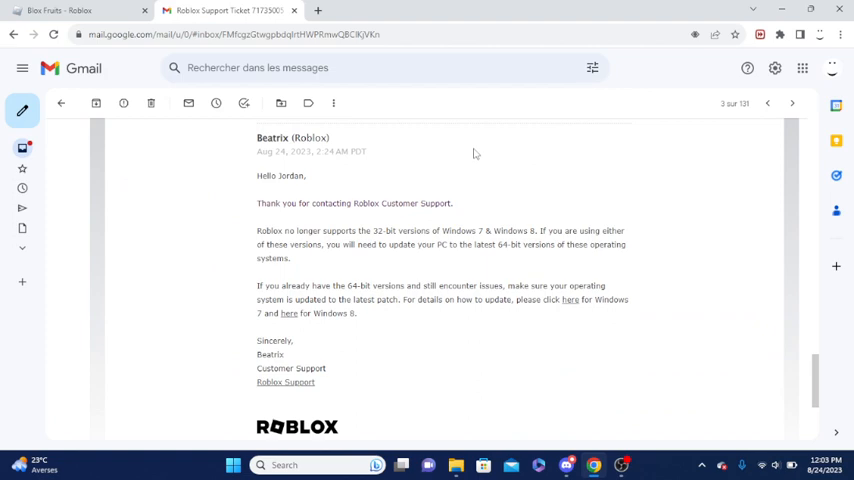
mouse_move(482, 188)
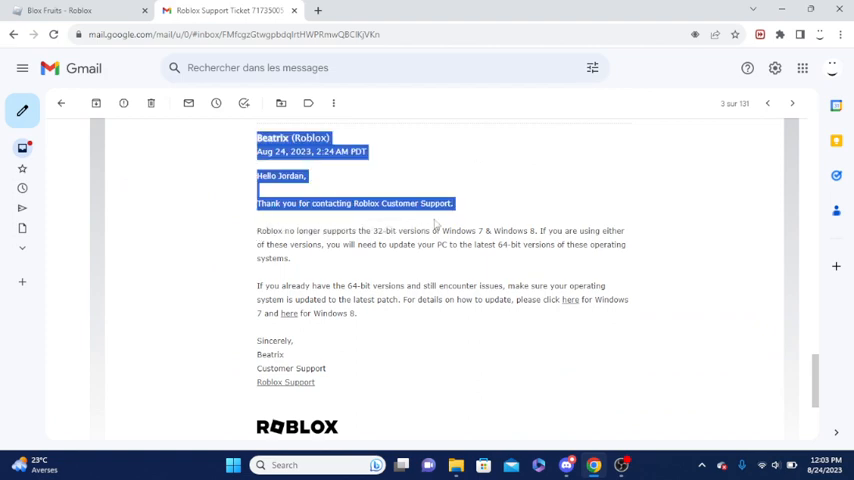
scroll(down, 3)
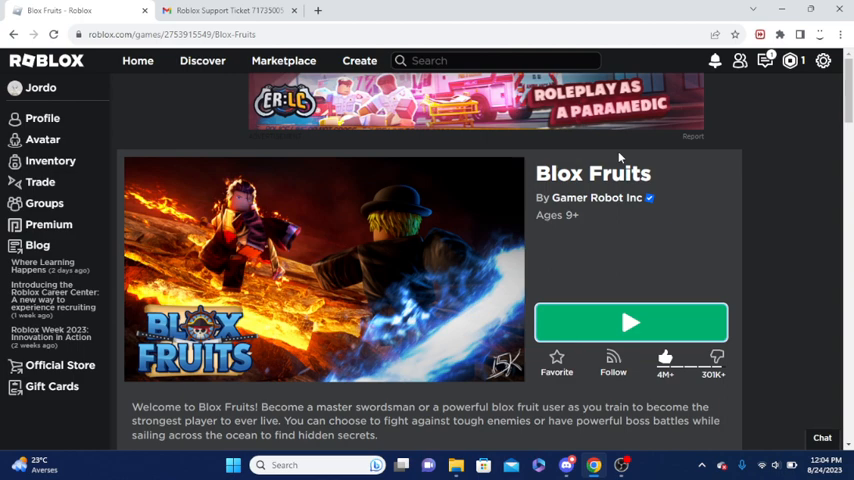
click(230, 10)
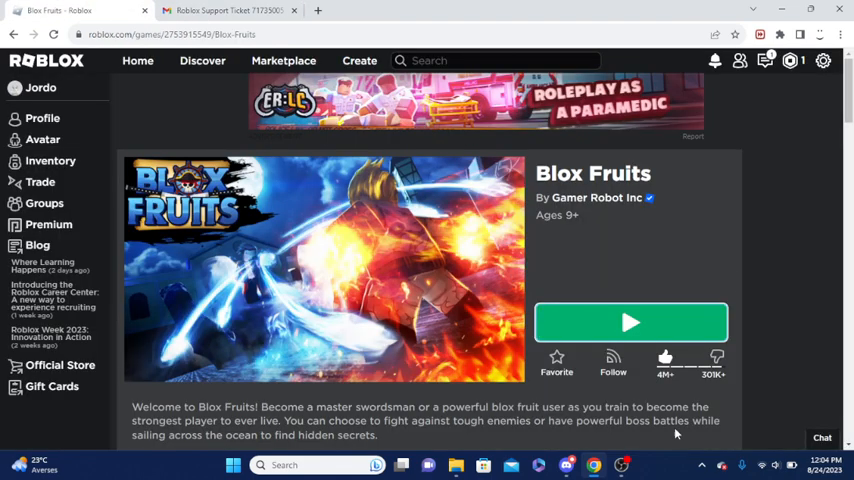
click(630, 322)
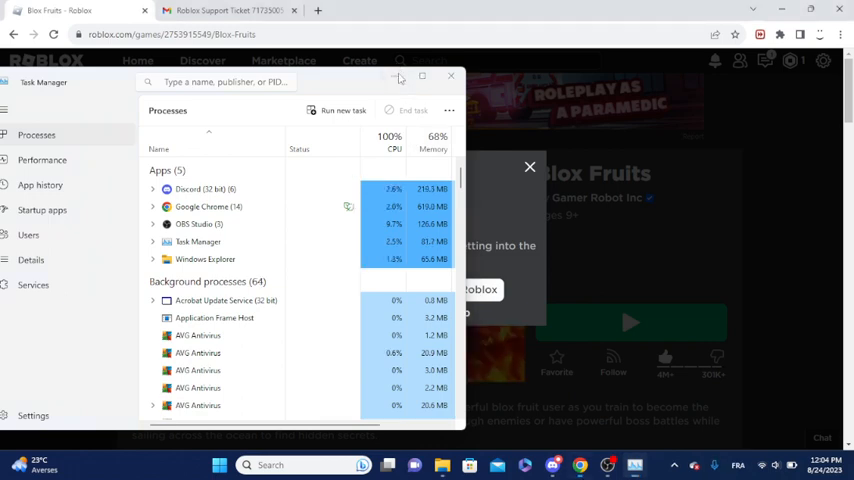
click(450, 76)
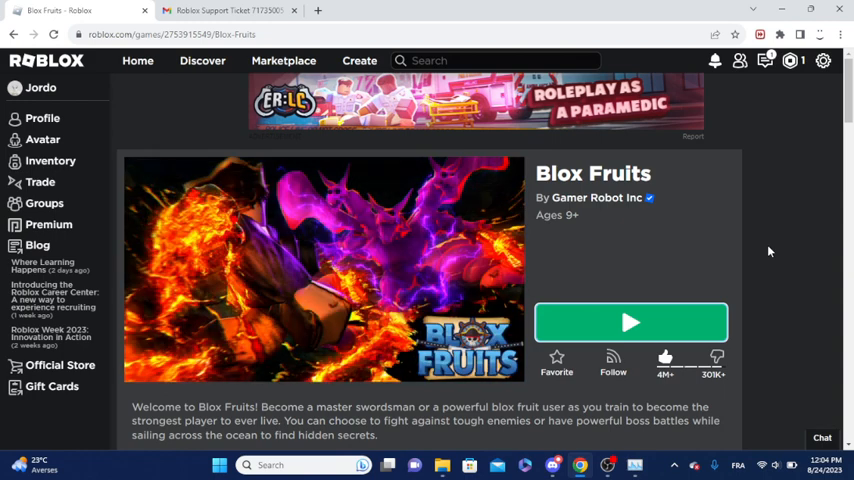
Show the Roblox Home page with the friends list and Continue row including Blox Fruits.
click(632, 322)
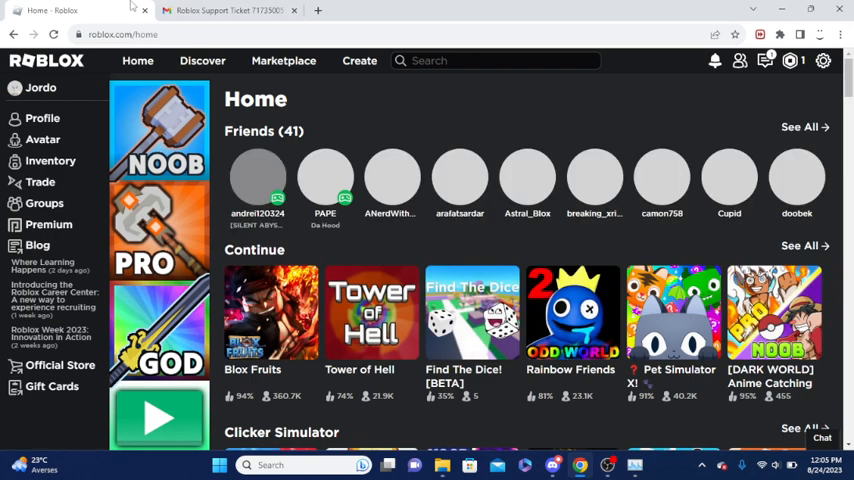
Check a friend's activity on Roblox Home, then return to Beatrix's Gmail reply about 32-bit support.
click(228, 10)
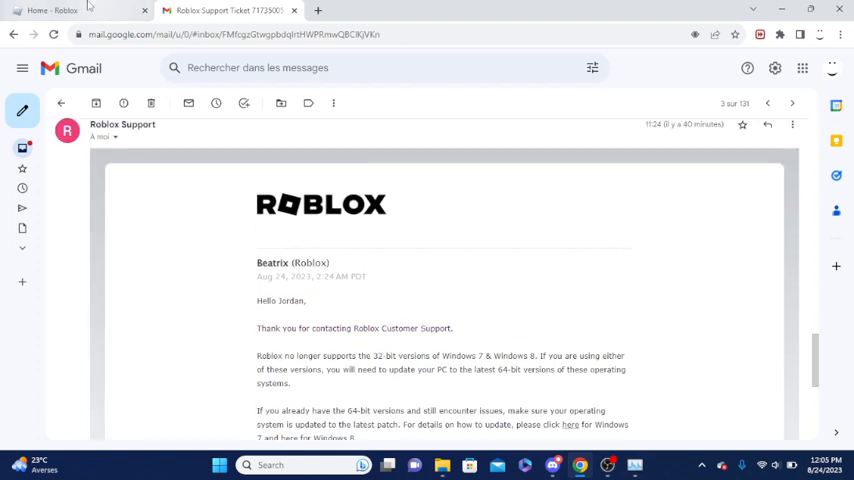
click(64, 10)
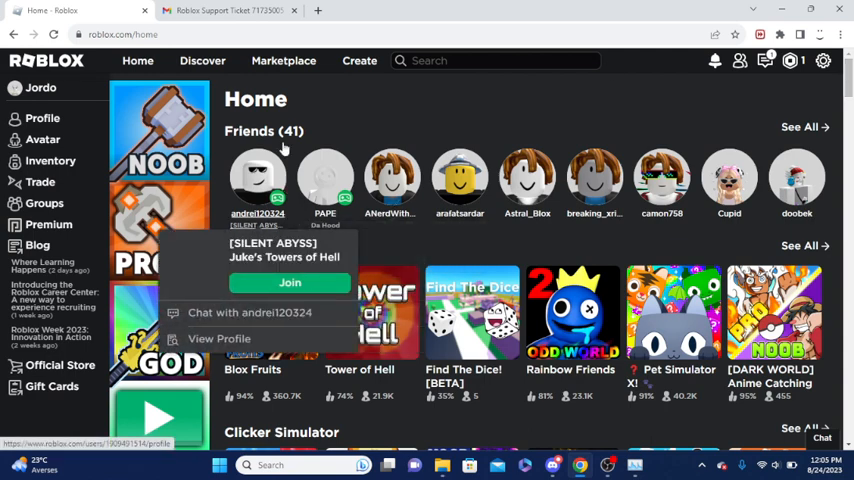
click(220, 10)
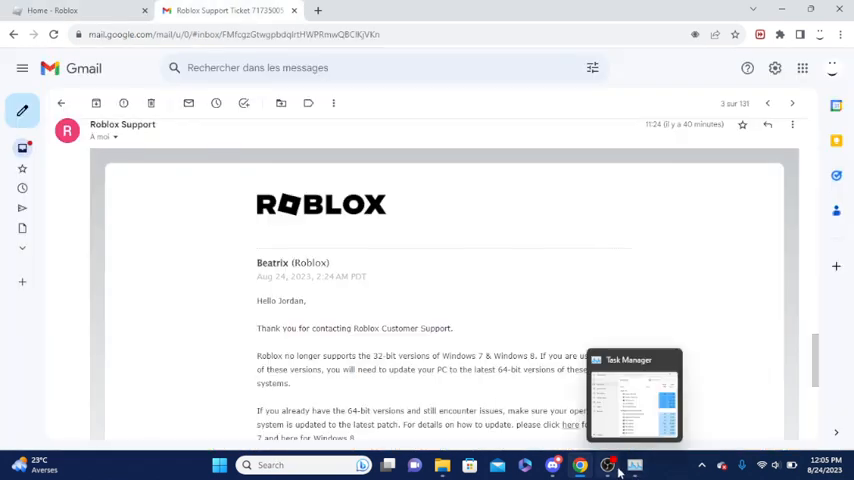